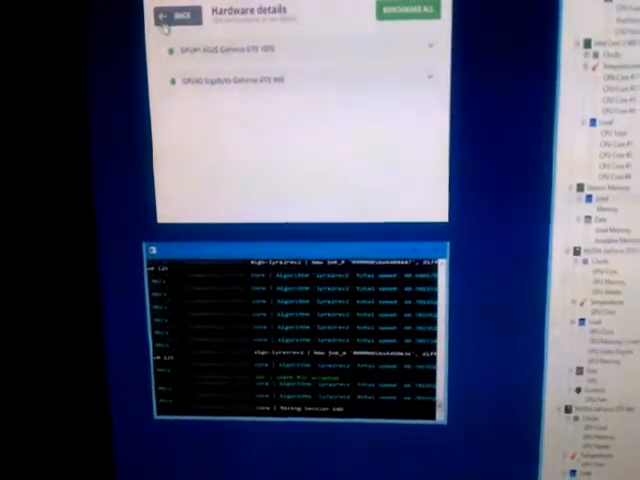
# - Return to the dashboard and start mining on both enabled GPUs
pyautogui.click(172, 16)
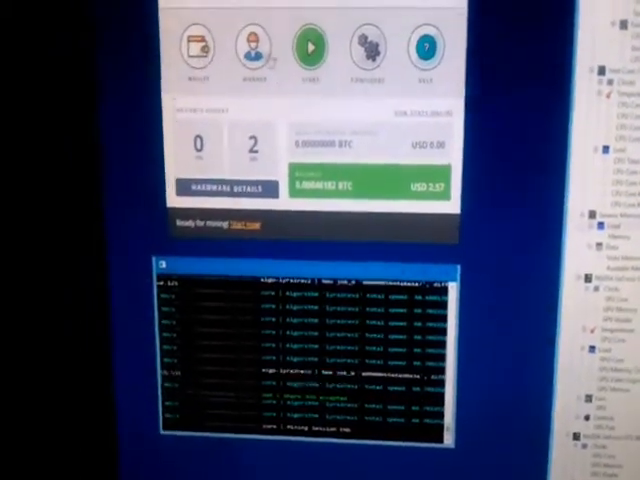
pyautogui.click(310, 56)
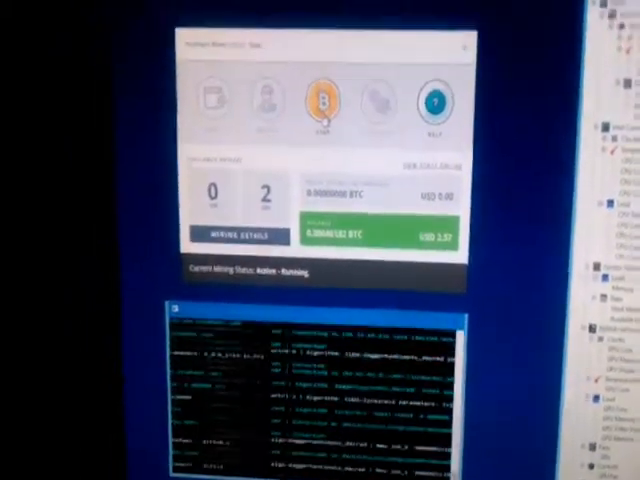